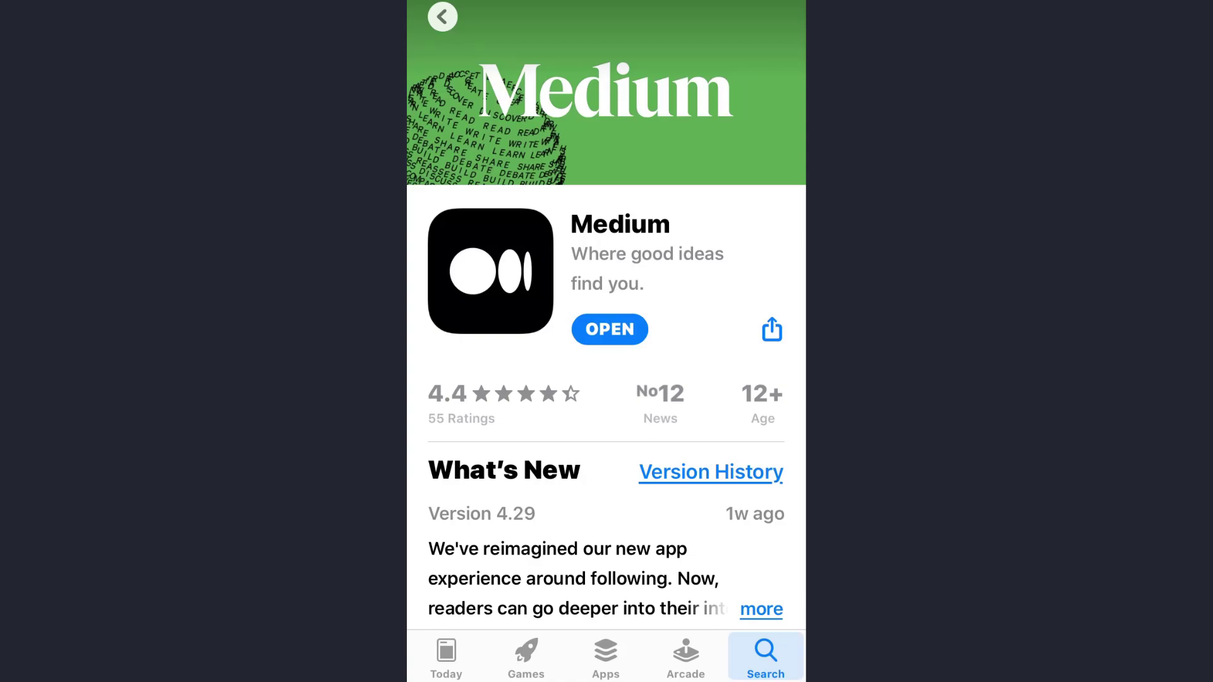
# Launch Medium from its App Store page, landing on the Following feed.
pyautogui.click(609, 328)
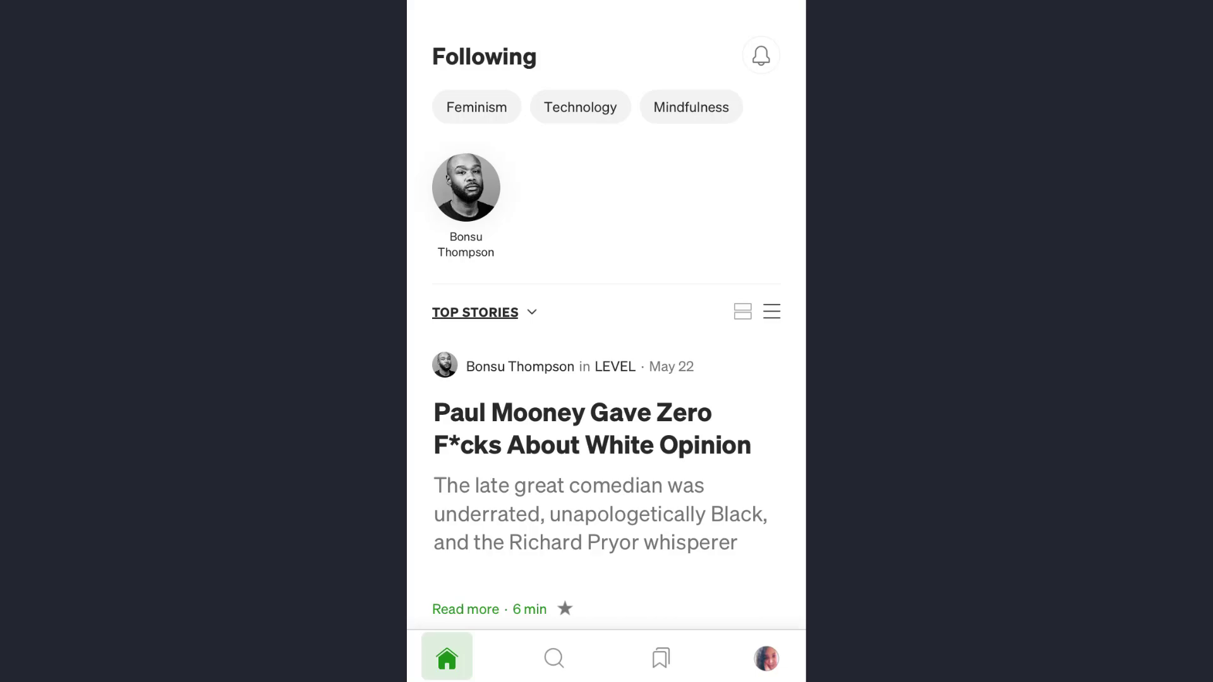
# From the profile page start a first story, skip adding an image, and write 'Hey'.
pyautogui.click(766, 657)
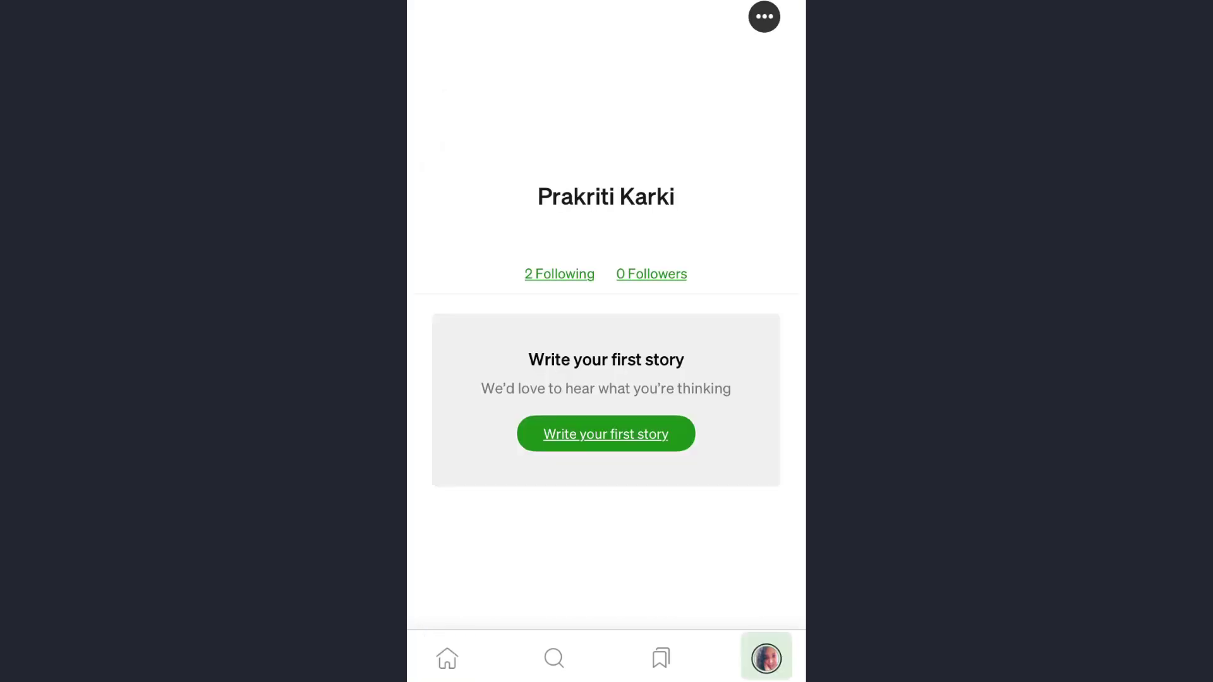
pyautogui.click(605, 433)
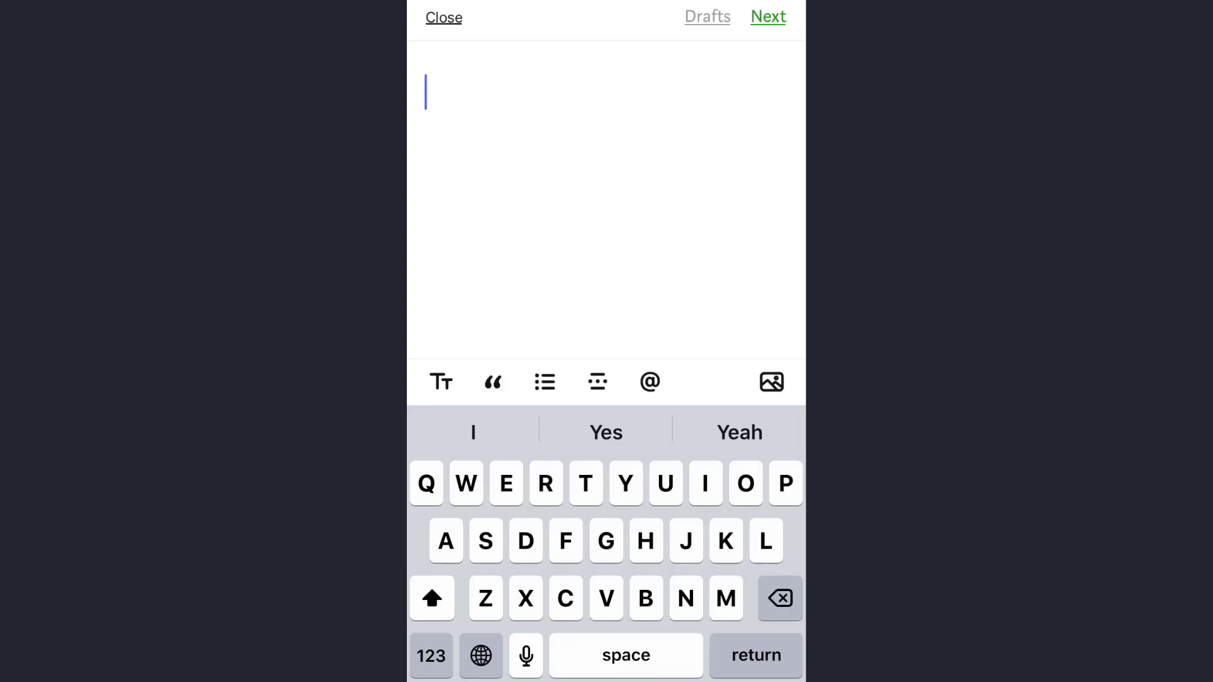
pyautogui.click(771, 382)
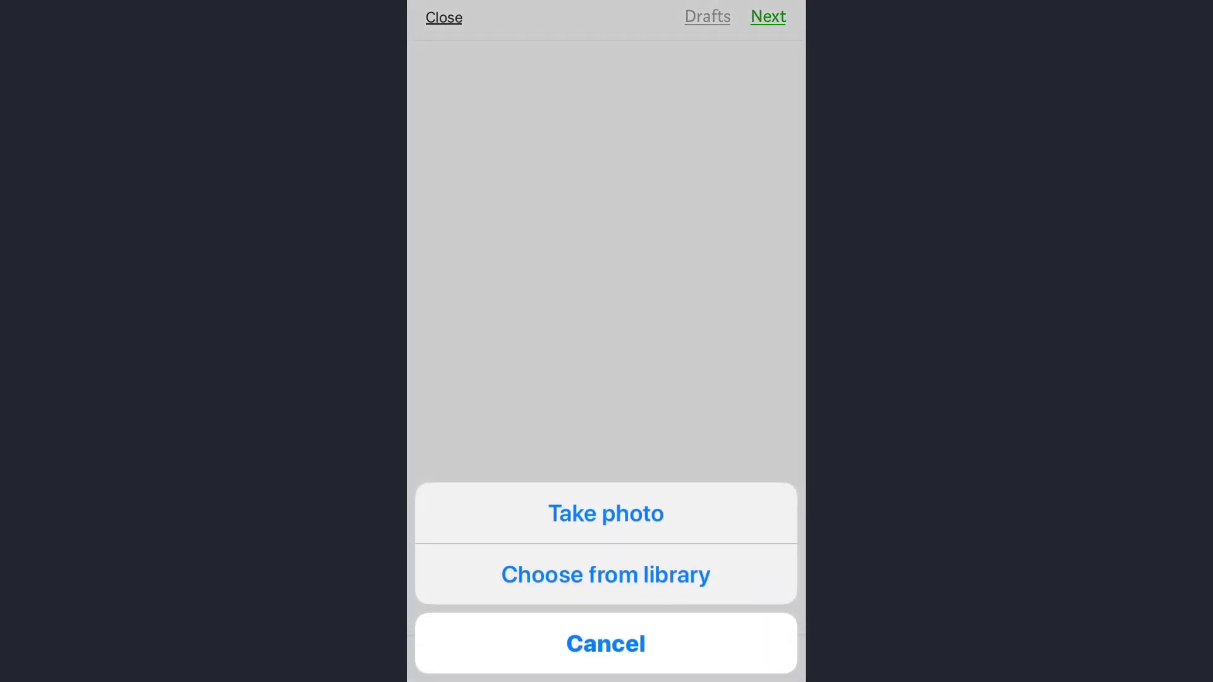
pyautogui.click(605, 644)
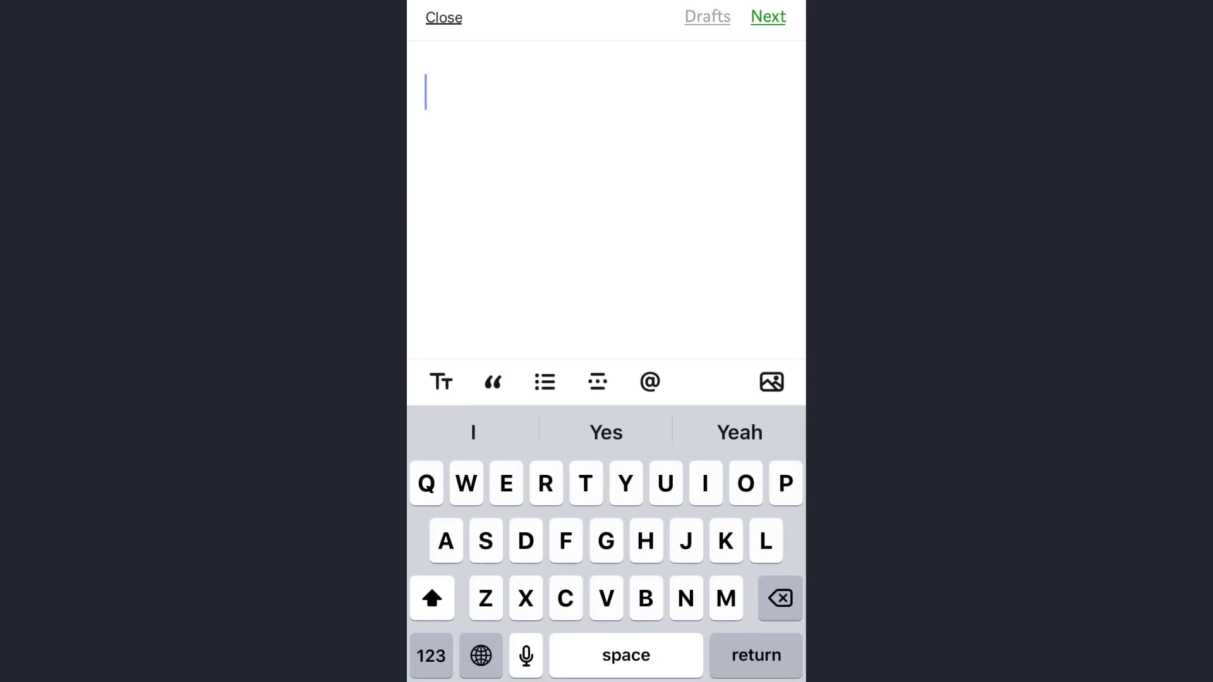
pyautogui.write('Hey')
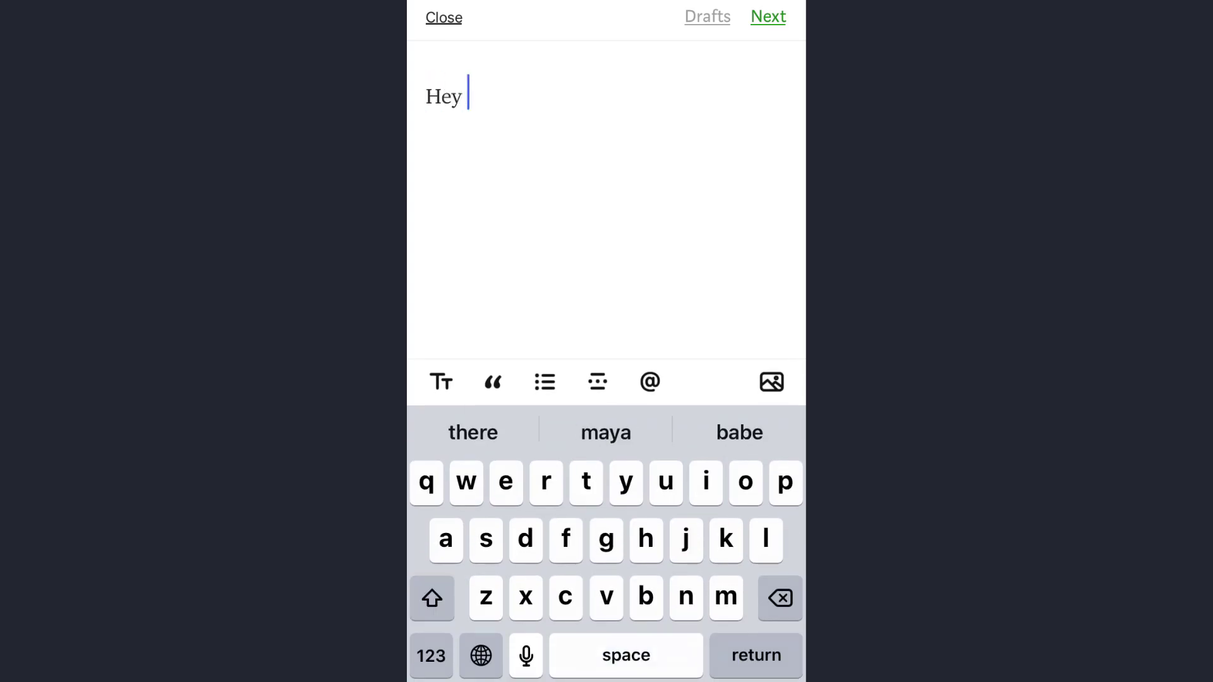
# Finish the text as 'Hey there' and move on to the tag-and-post sheet.
pyautogui.click(472, 432)
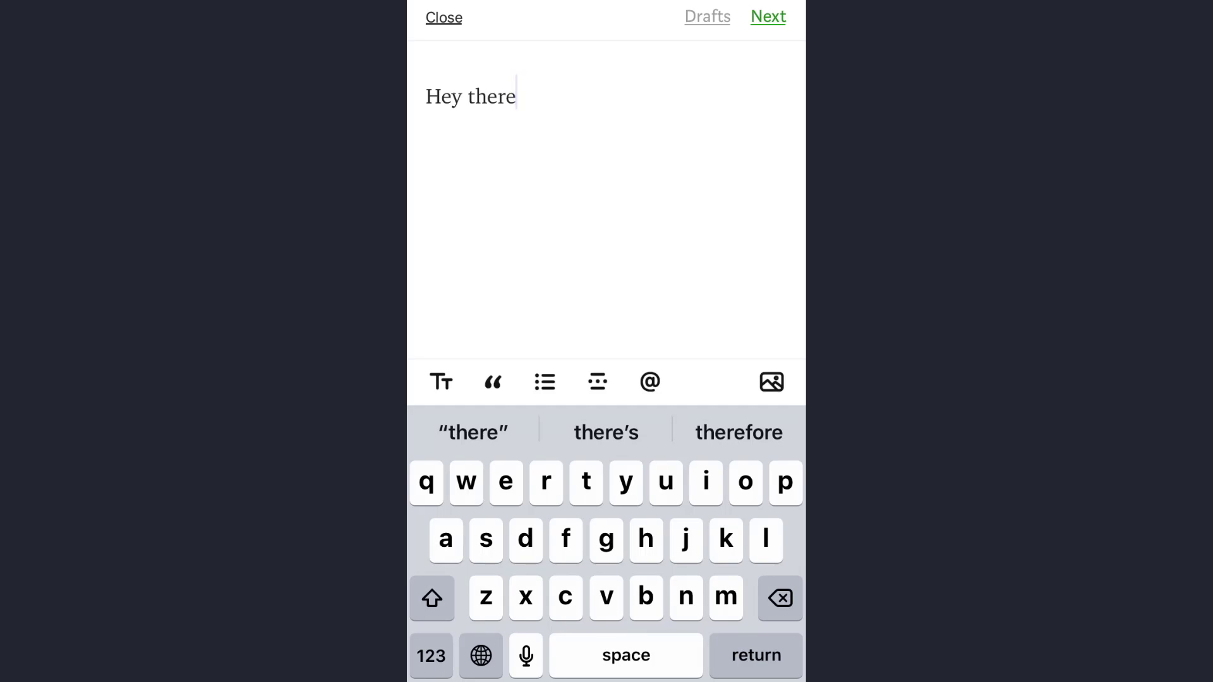
pyautogui.click(768, 17)
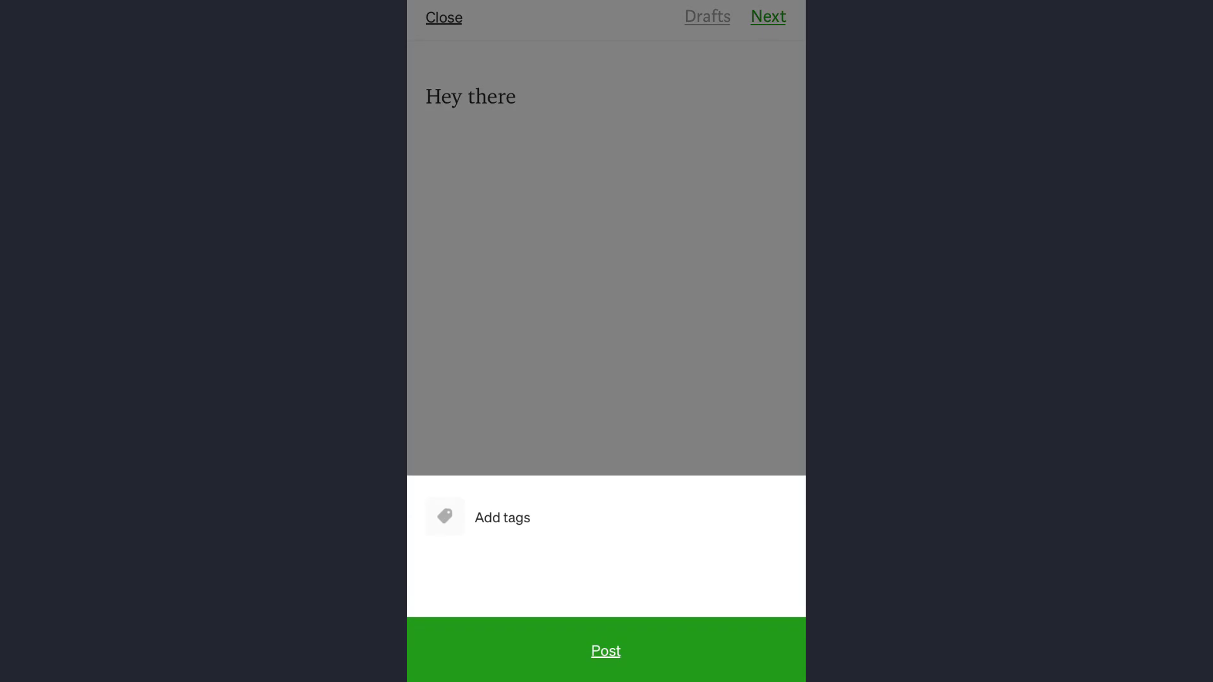
# Tag the story 'Nowwehere', post it, and return to the profile page.
pyautogui.click(501, 518)
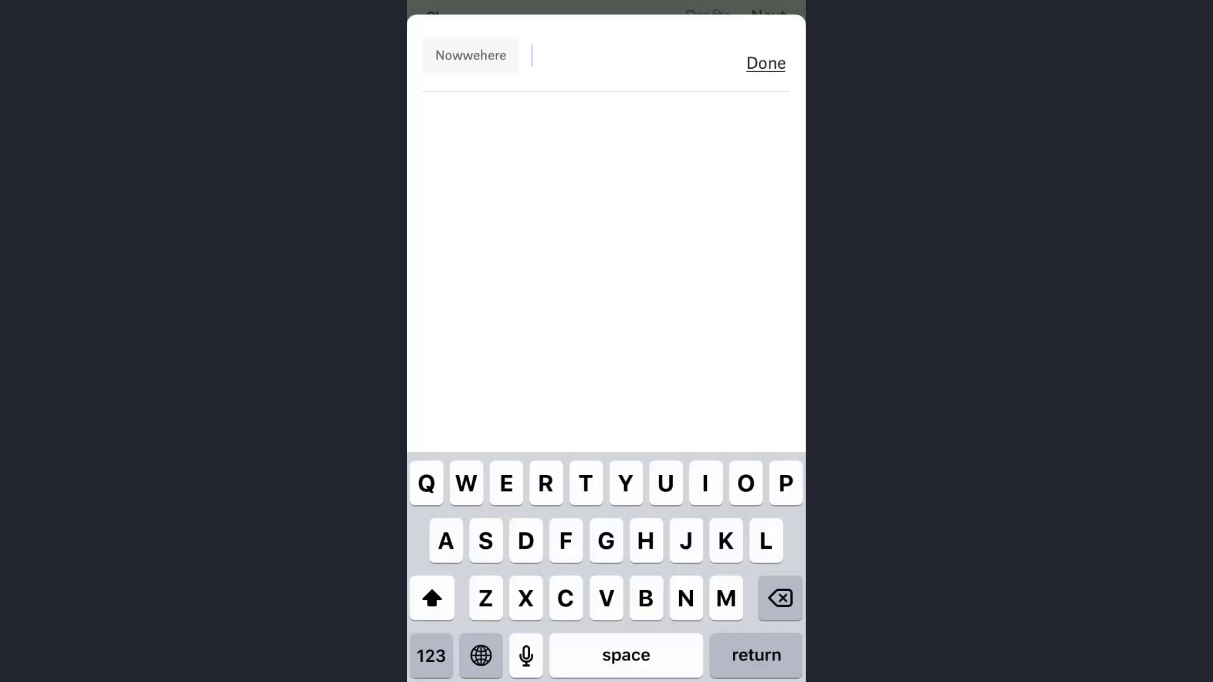
pyautogui.click(764, 64)
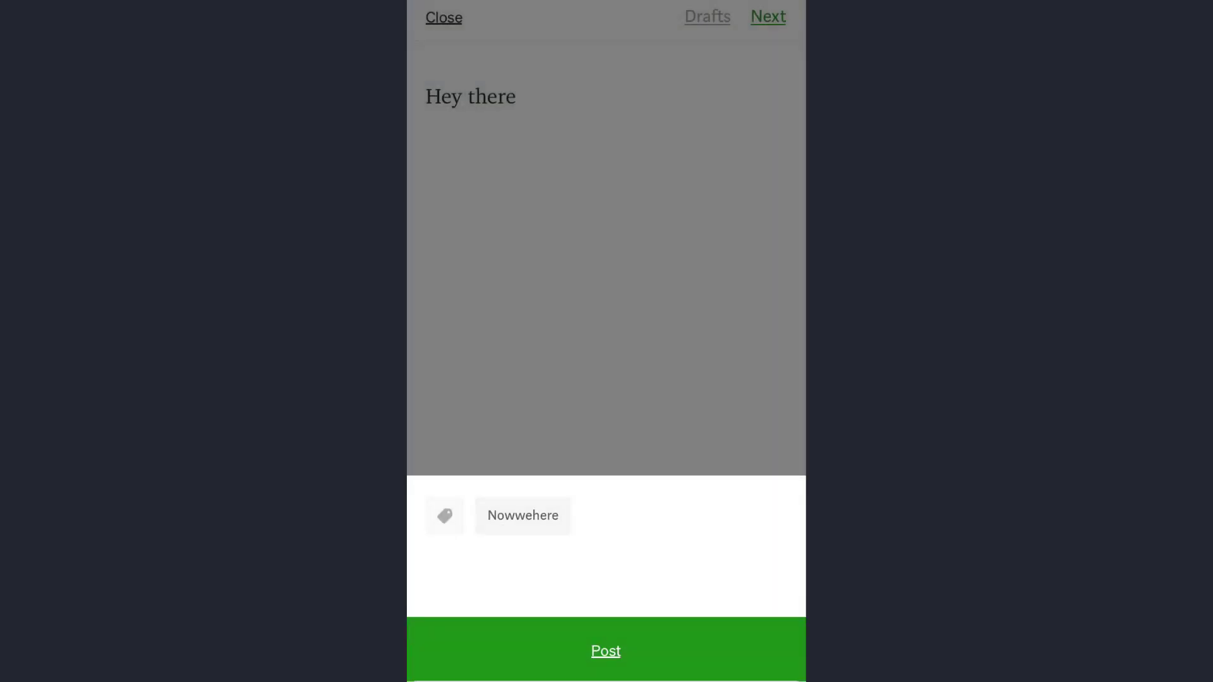
pyautogui.click(606, 651)
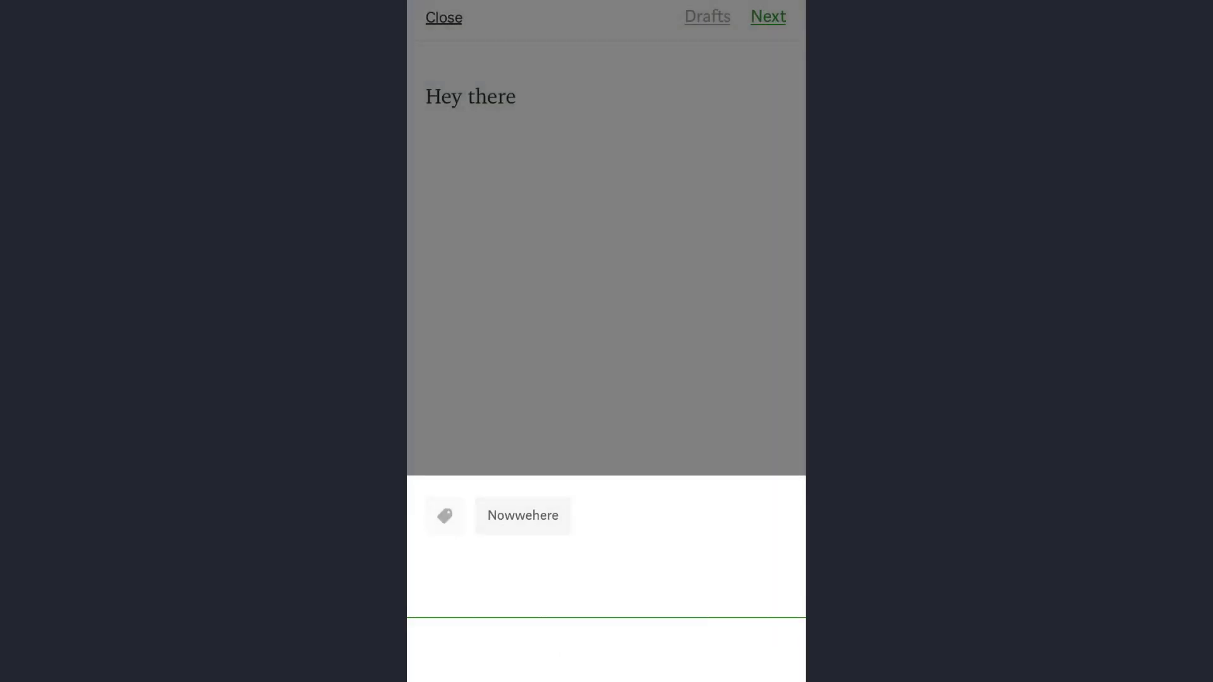
pyautogui.click(443, 17)
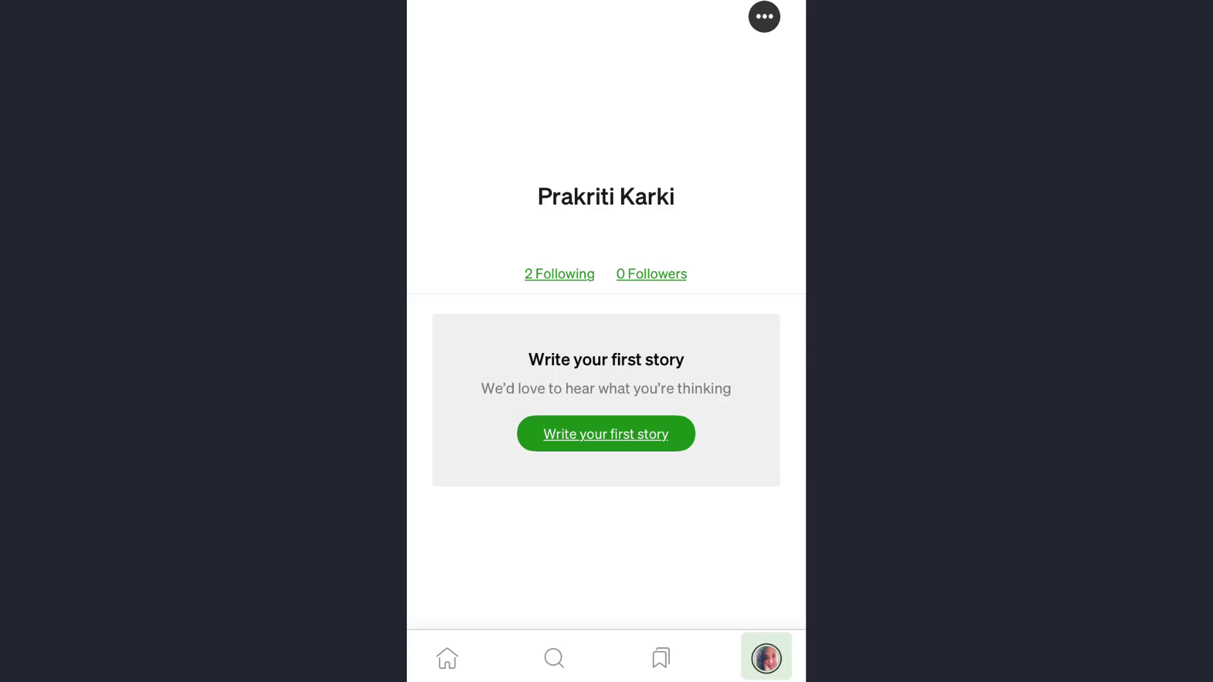